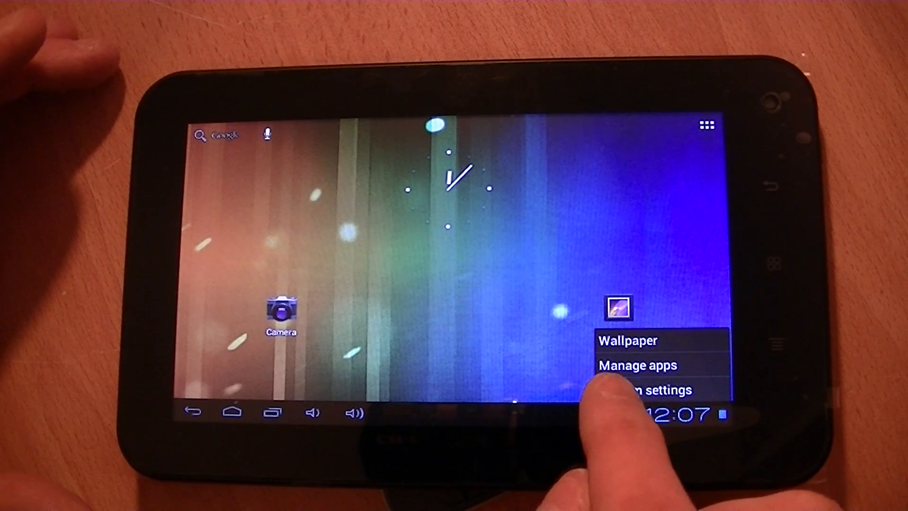
# - Open System settings from the home screen and scroll the category list to the SYSTEM section
pyautogui.click(642, 389)
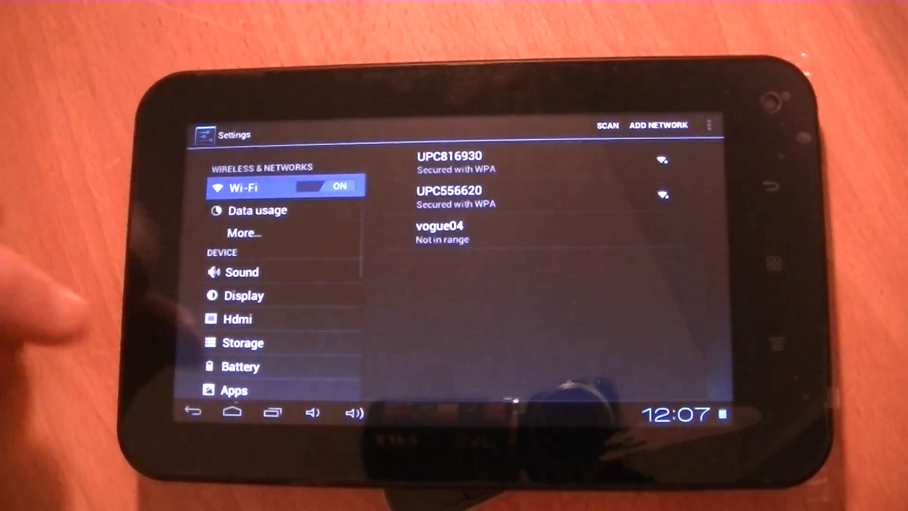
pyautogui.scroll(-3)
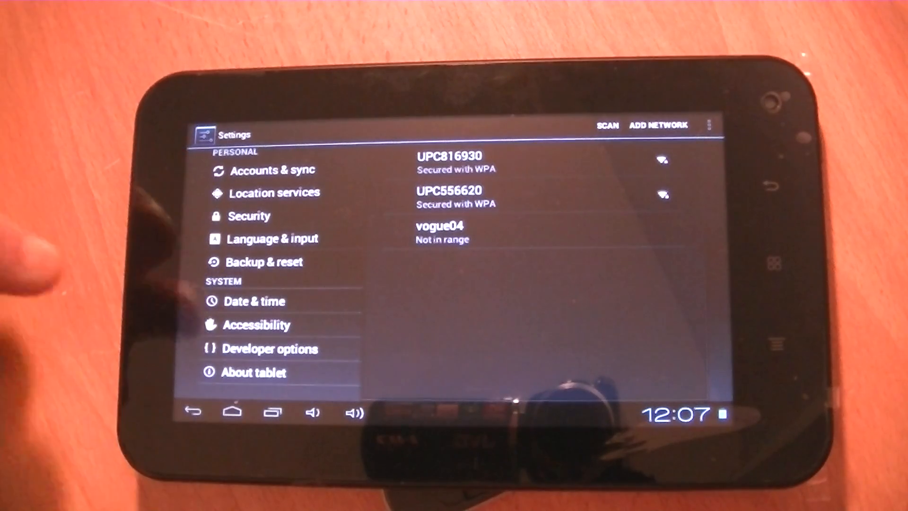
# - Open Date & time and browse the Select time zone list down to GMT+8–GMT+10 cities
pyautogui.click(253, 300)
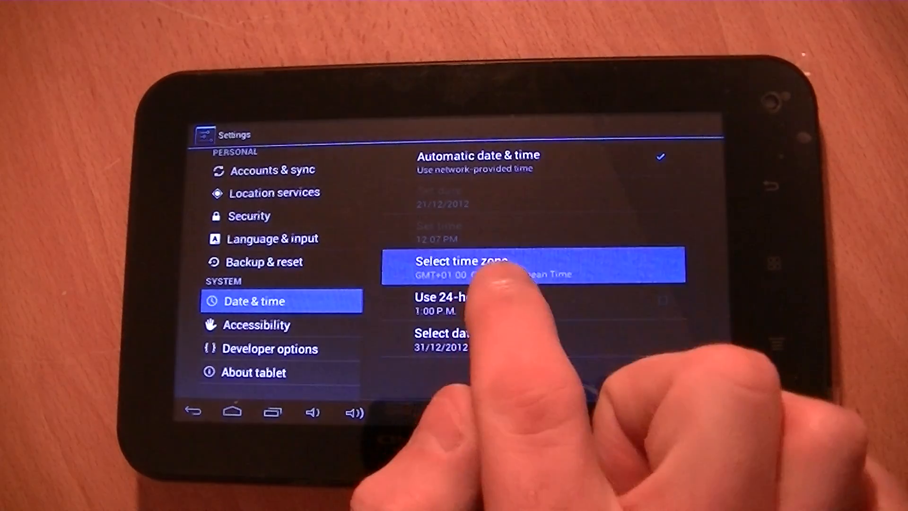
pyautogui.click(459, 263)
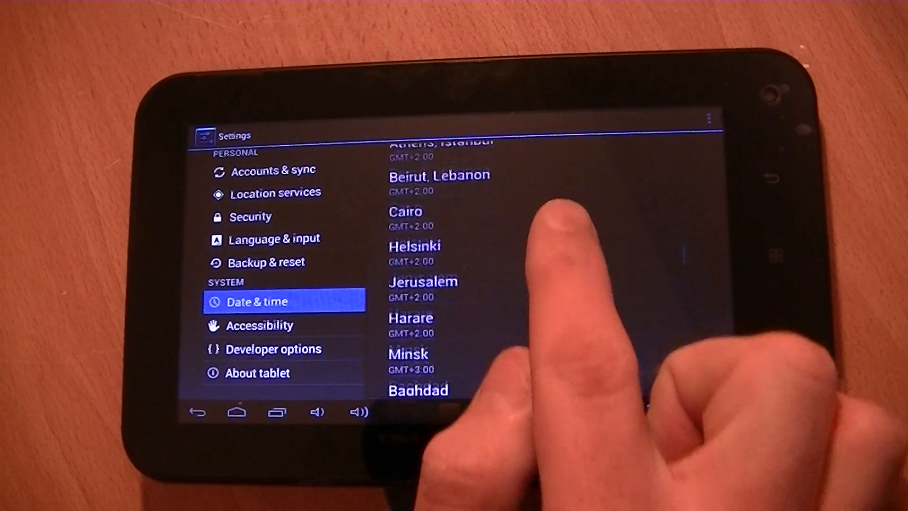
pyautogui.scroll(-3)
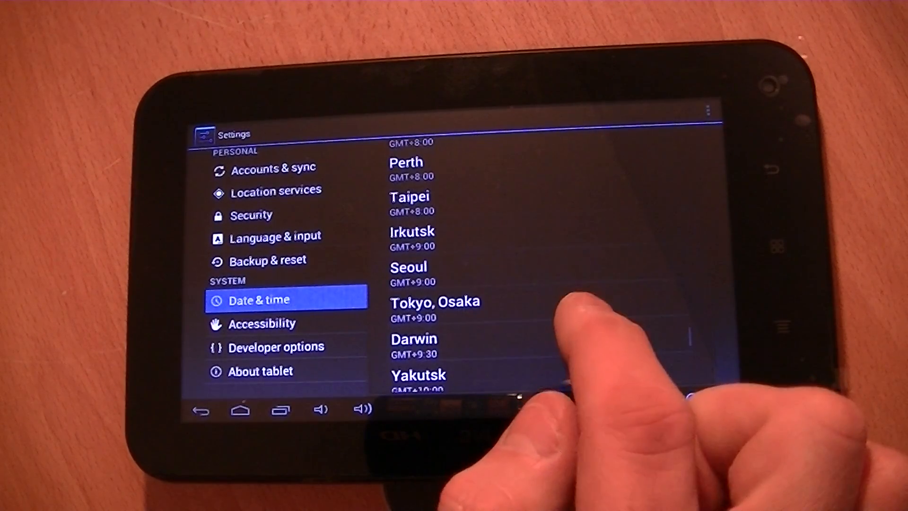
# - Move from the Yakutsk zone to GMT+00:00 Greenwich Mean Time, then return home showing 11:07
pyautogui.click(417, 376)
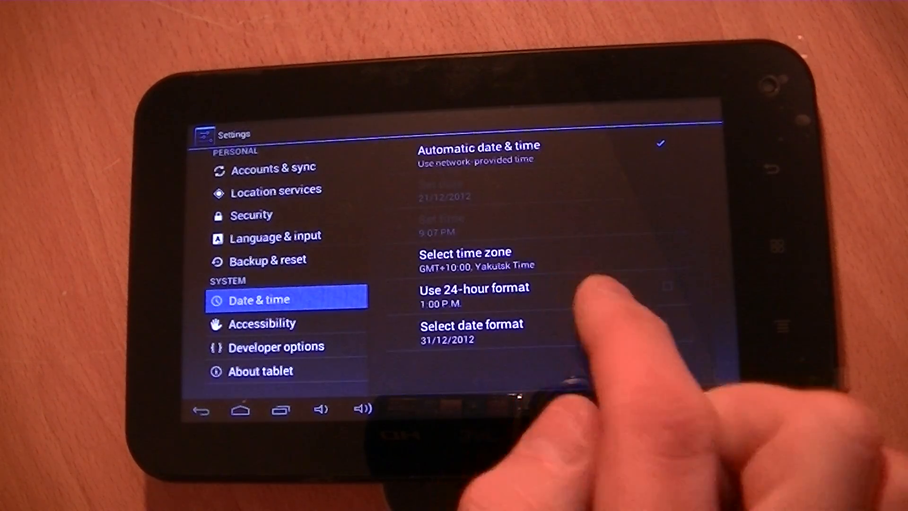
pyautogui.click(464, 252)
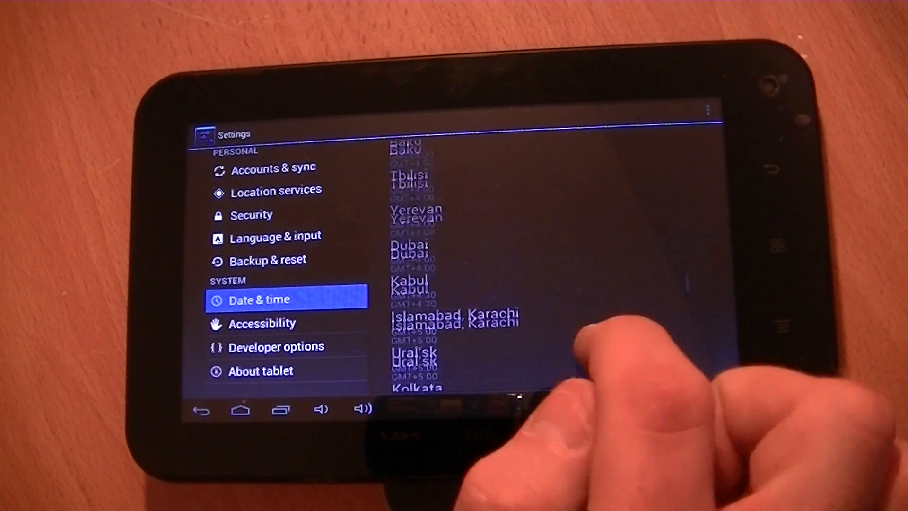
pyautogui.scroll(3)
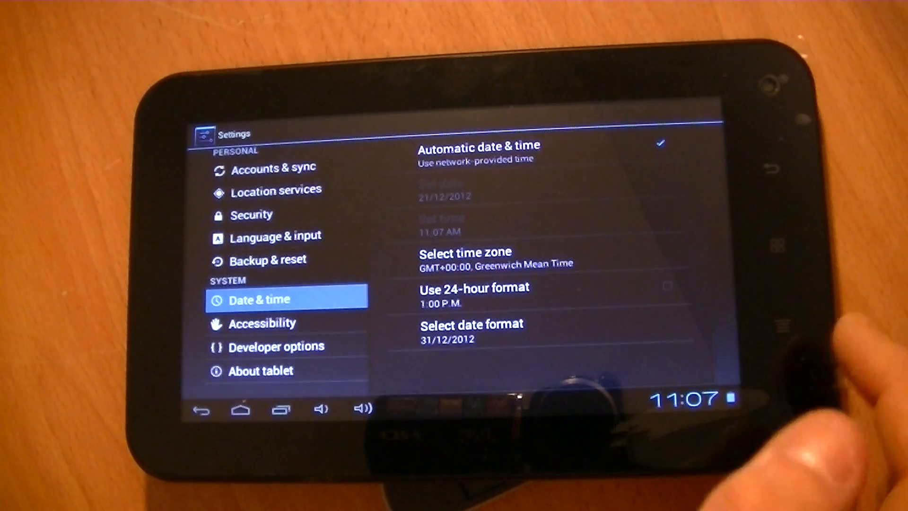
pyautogui.click(240, 409)
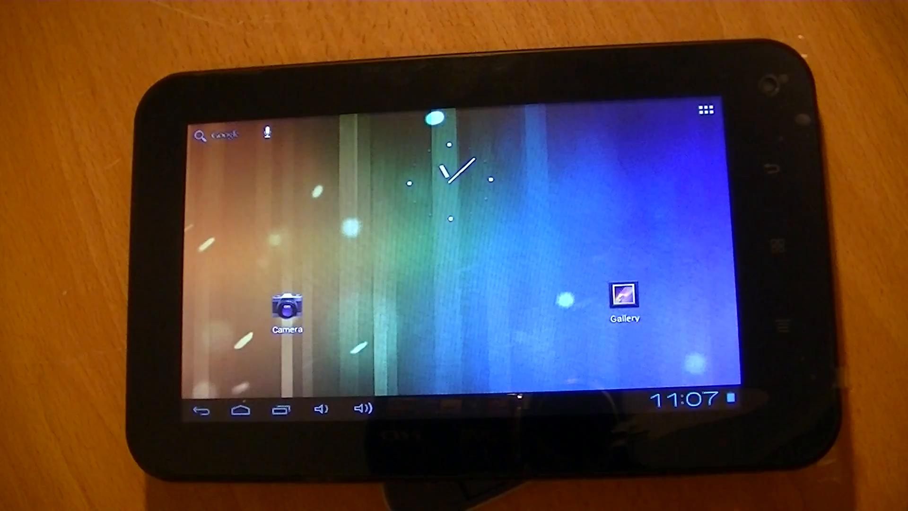